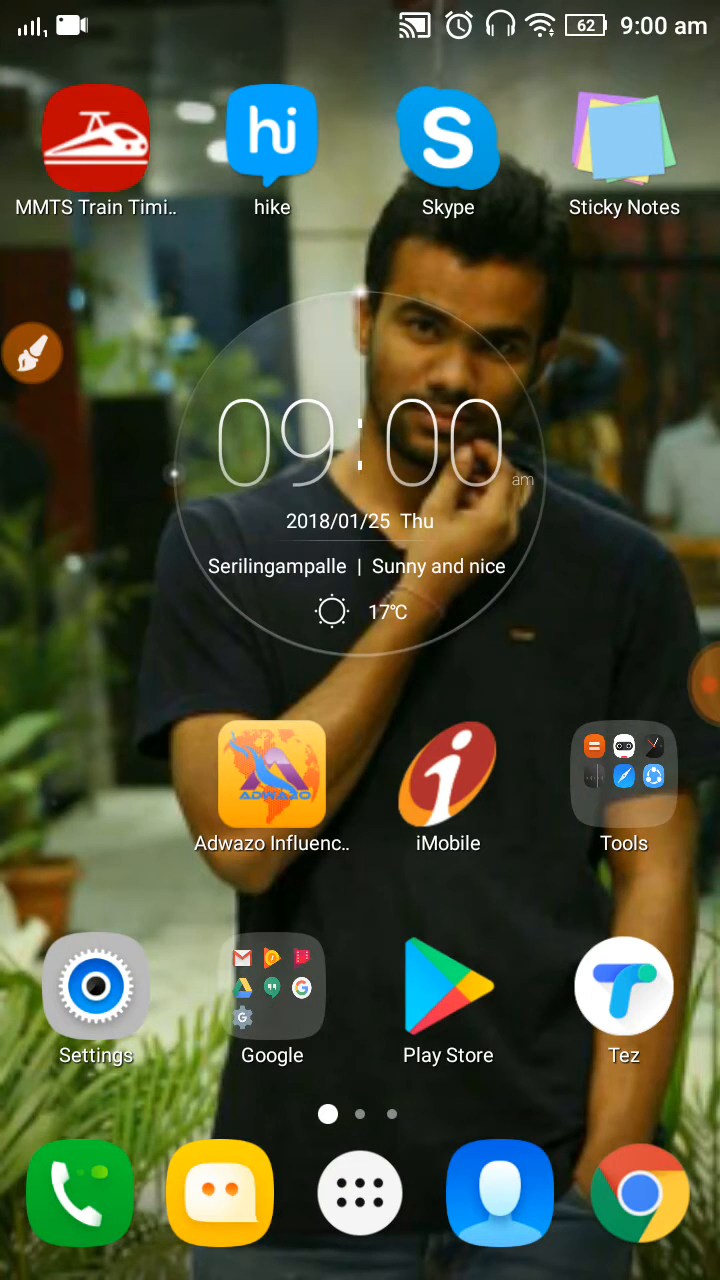
- Launch Gmail from the Google folder and expand the drawer's signed-in account list
click(270, 985)
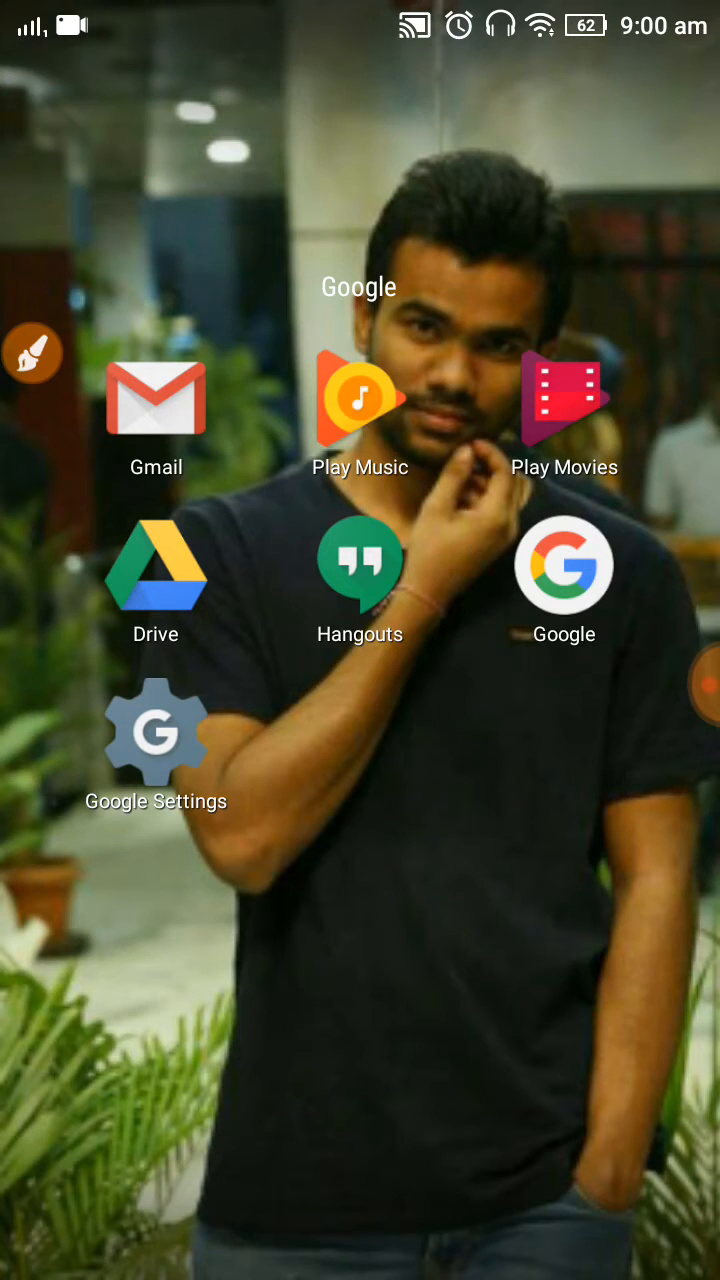
click(155, 400)
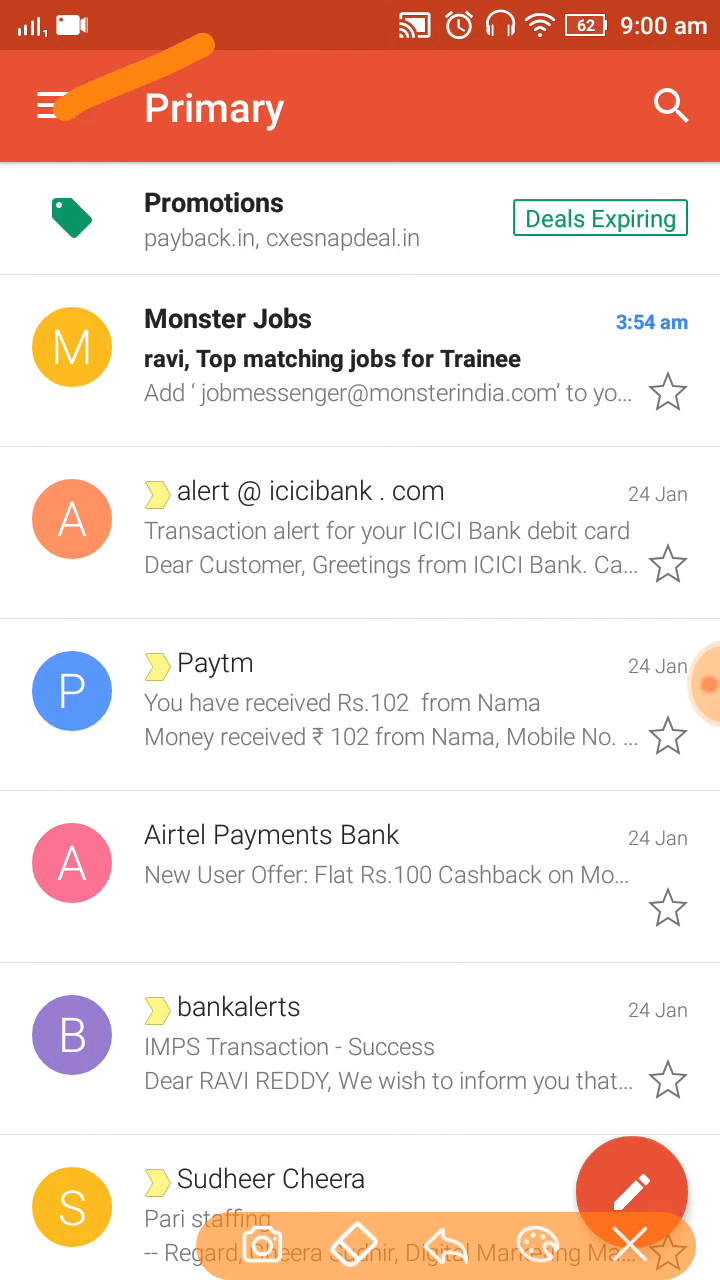
click(52, 106)
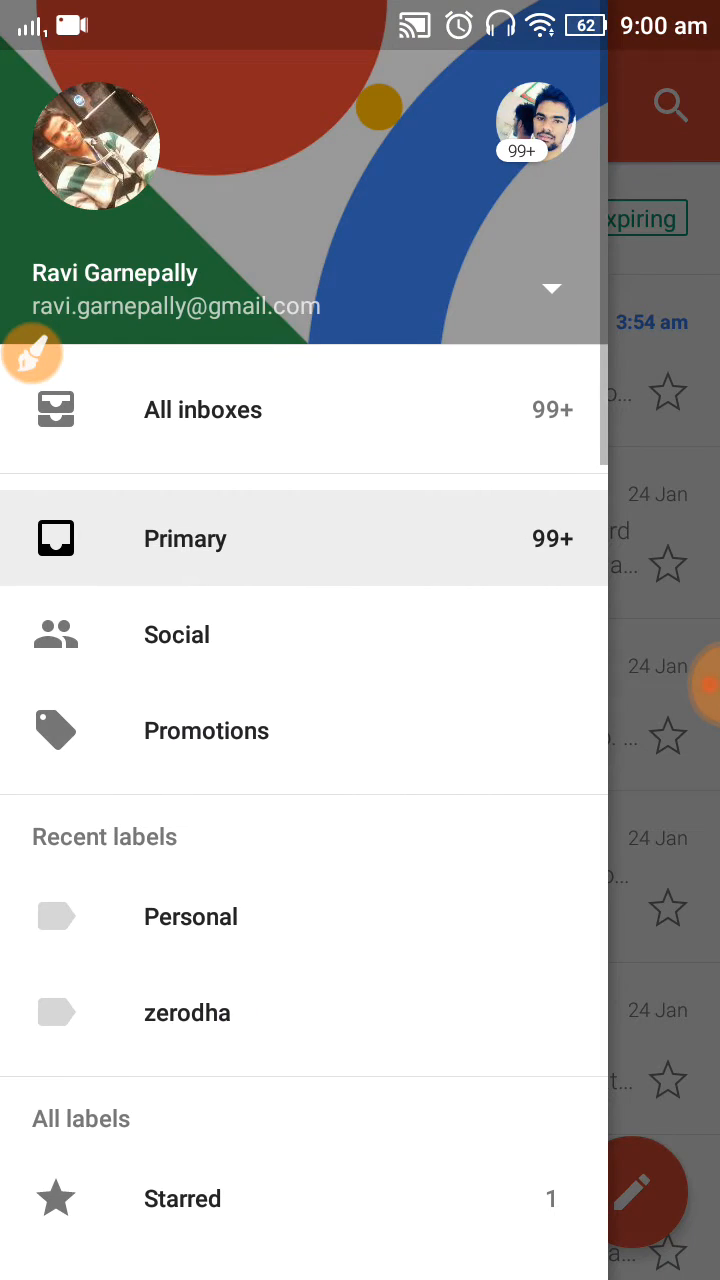
click(551, 288)
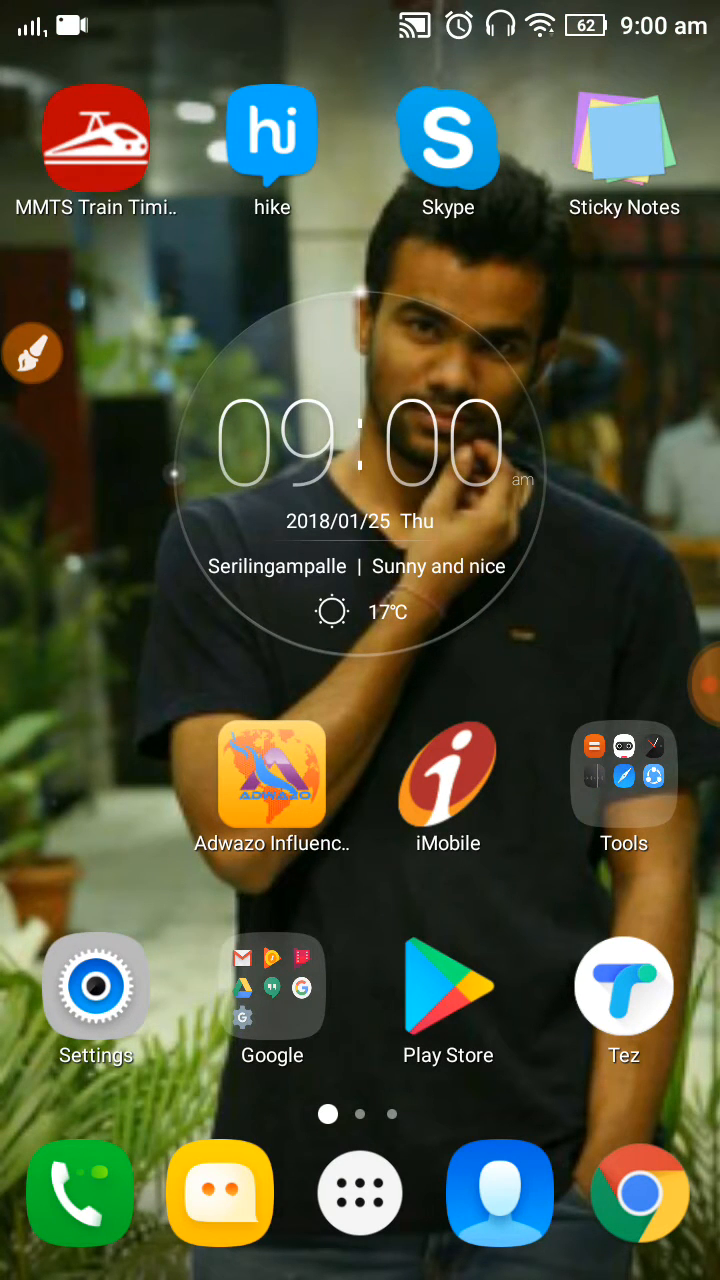
- Go to the Accounts section of Android Settings
click(95, 985)
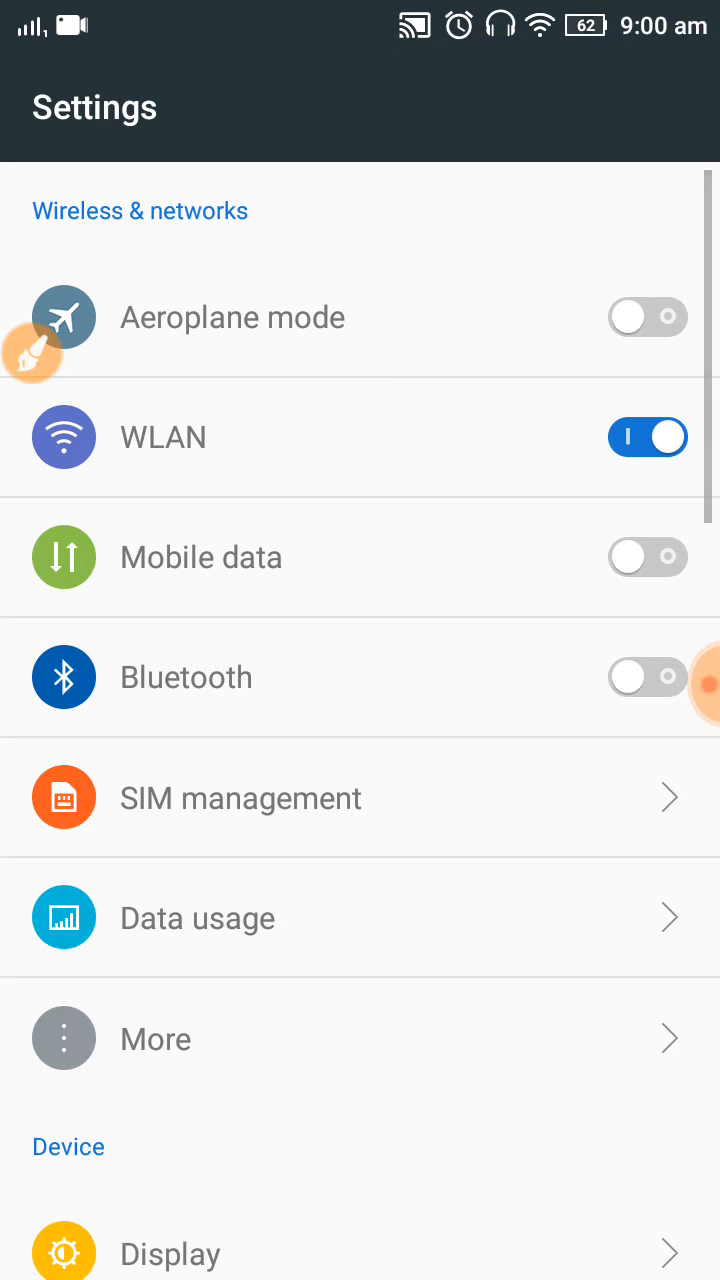
scroll(down, 3)
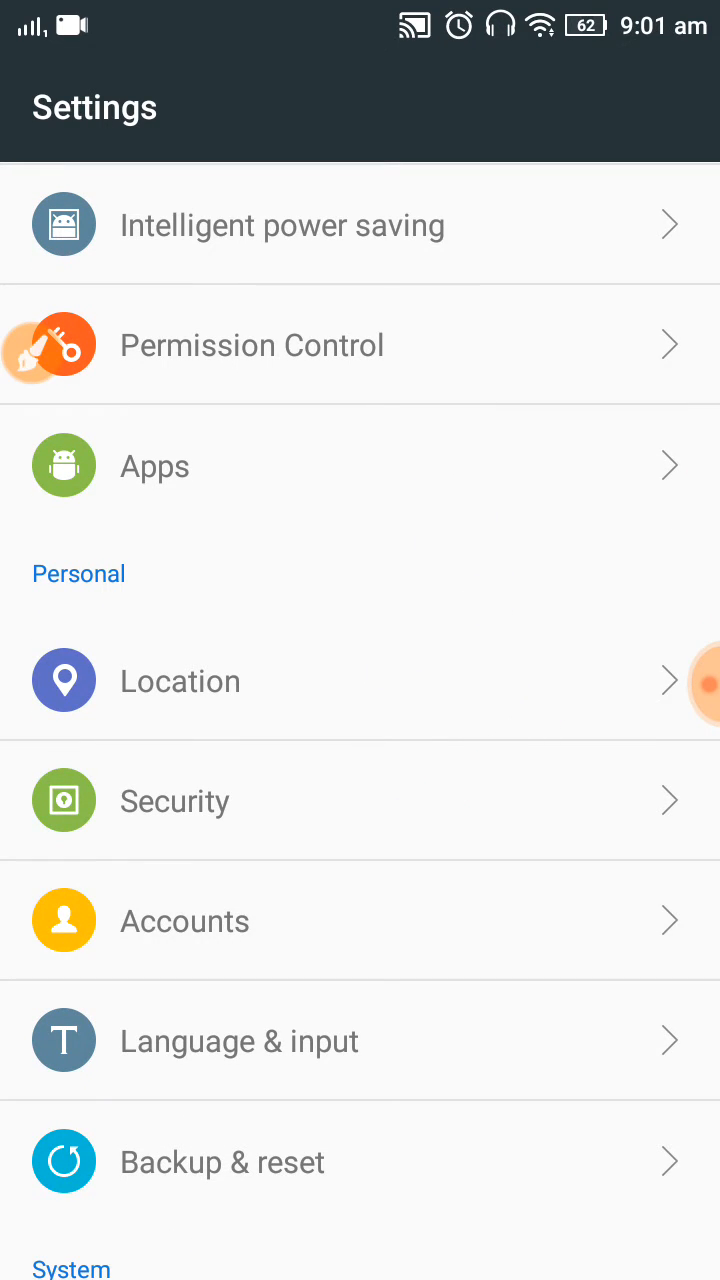
click(184, 921)
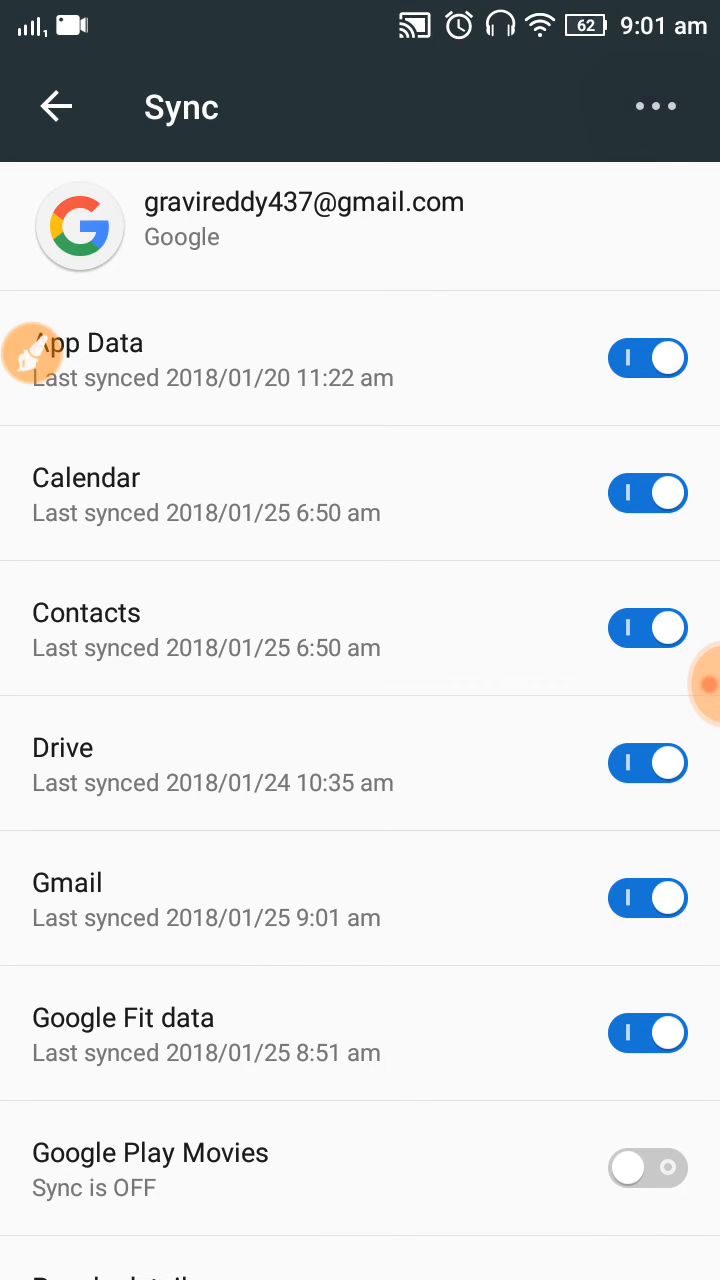
- Remove the second Google account, confirm, and return to the home screen's Google folder
click(655, 105)
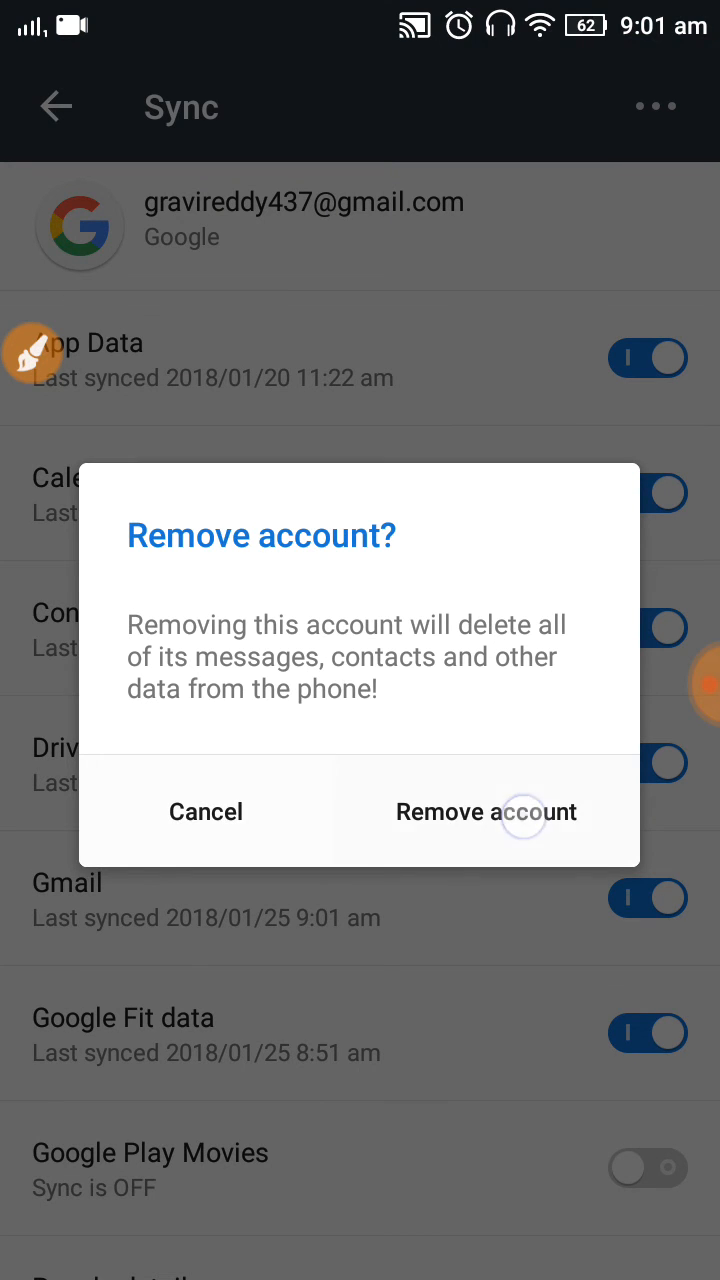
click(205, 811)
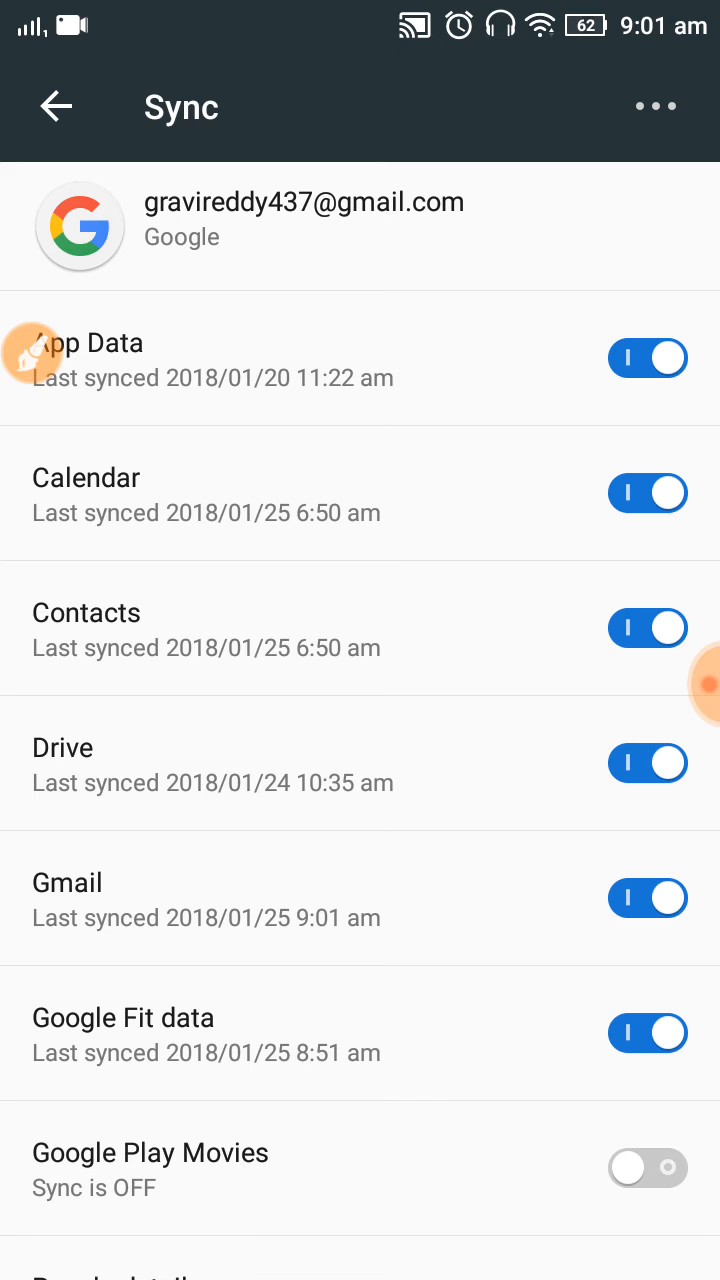
click(55, 107)
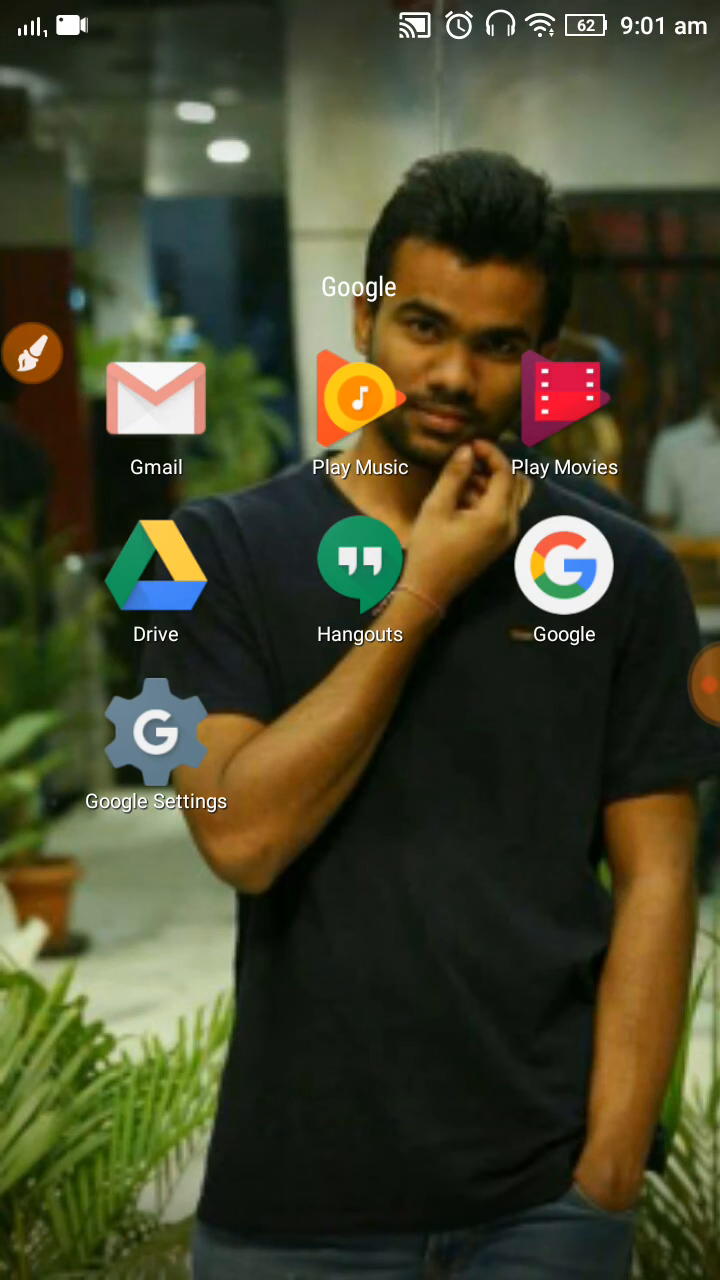
- Reopen Gmail and expand the drawer's account list, now showing only the main account
click(155, 398)
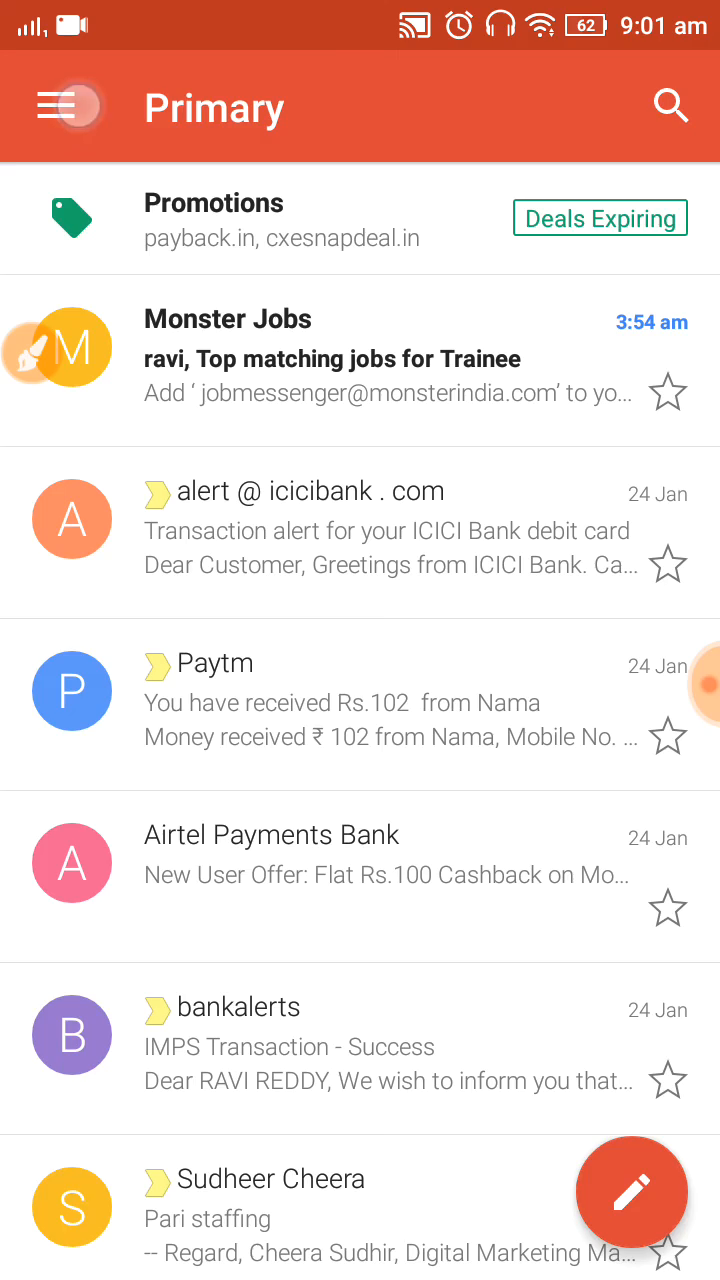
click(62, 106)
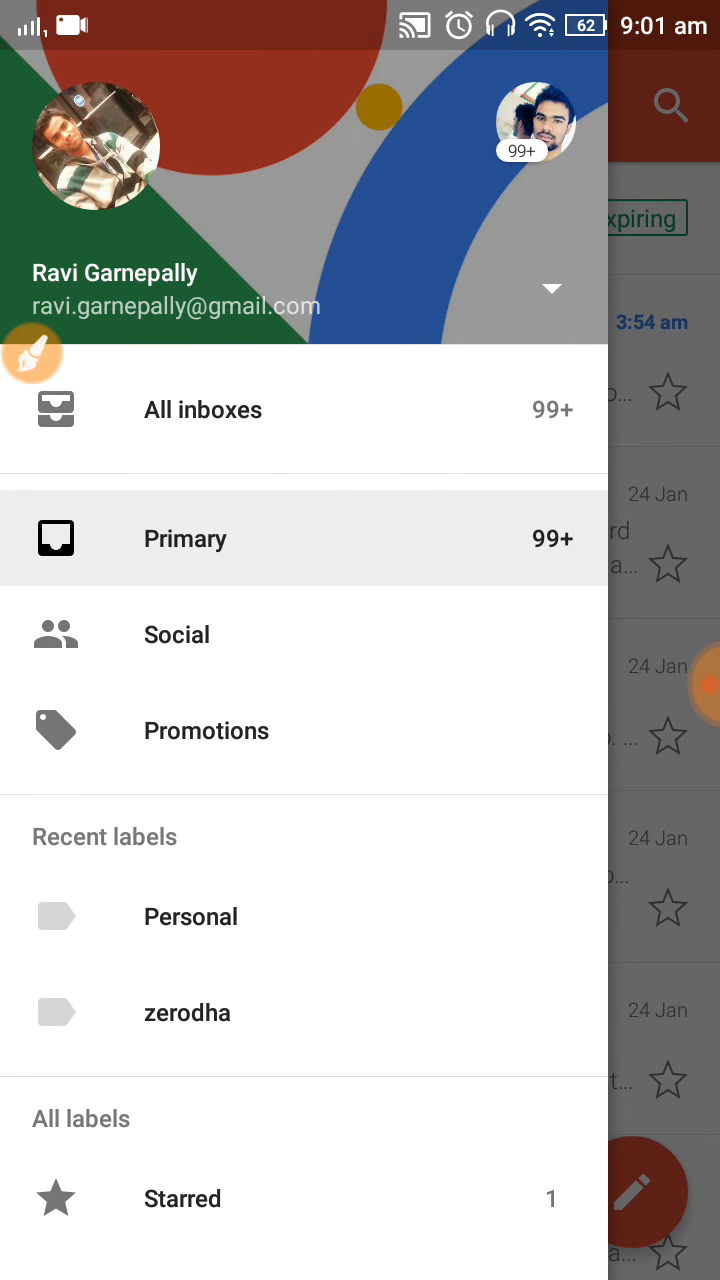
click(551, 289)
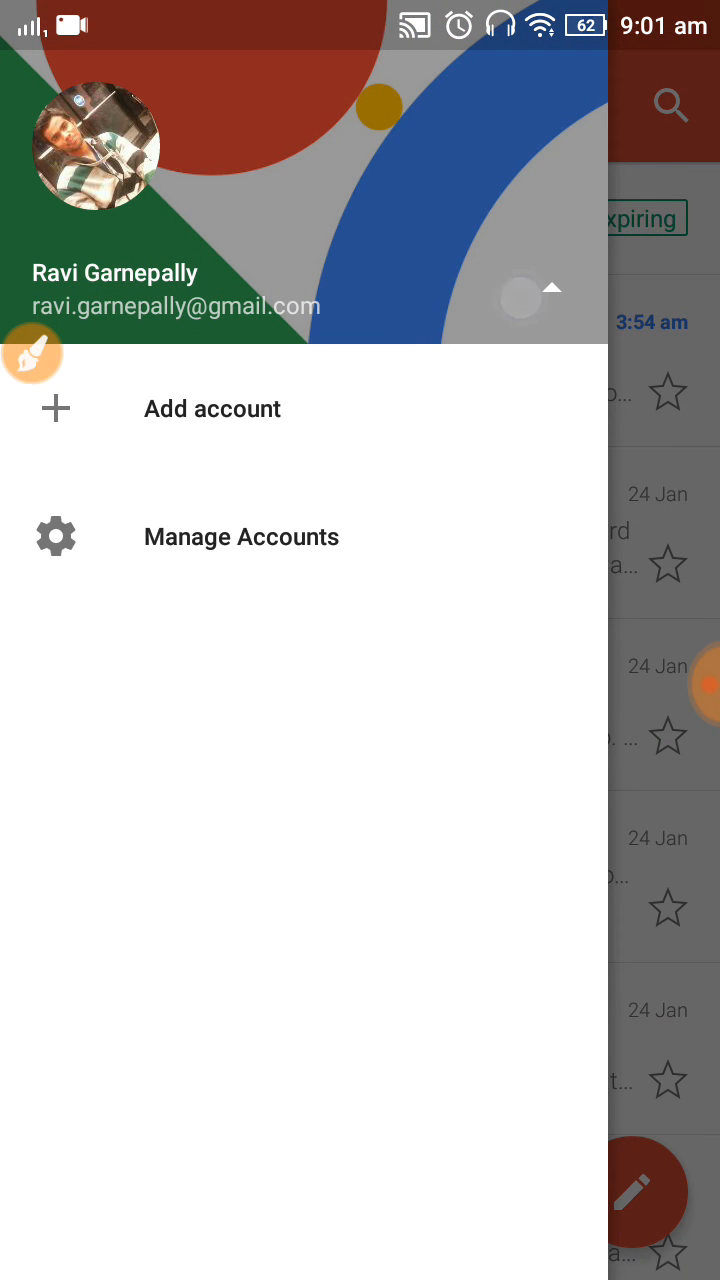